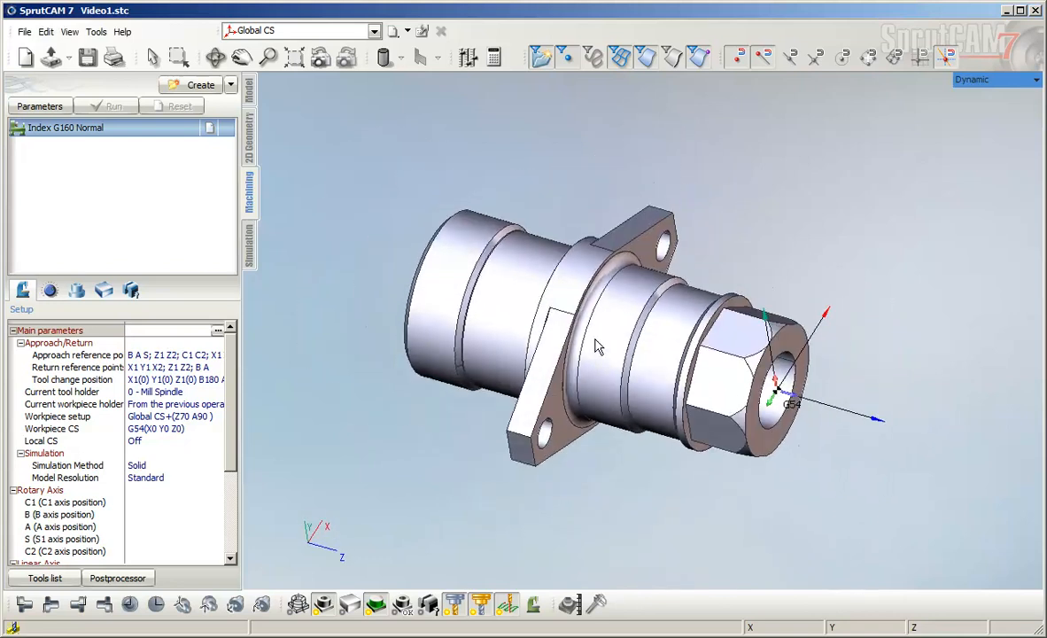
Zoom out and display the lathe chuck and workpiece stock around the flanged part
drag(620, 346, 594, 351)
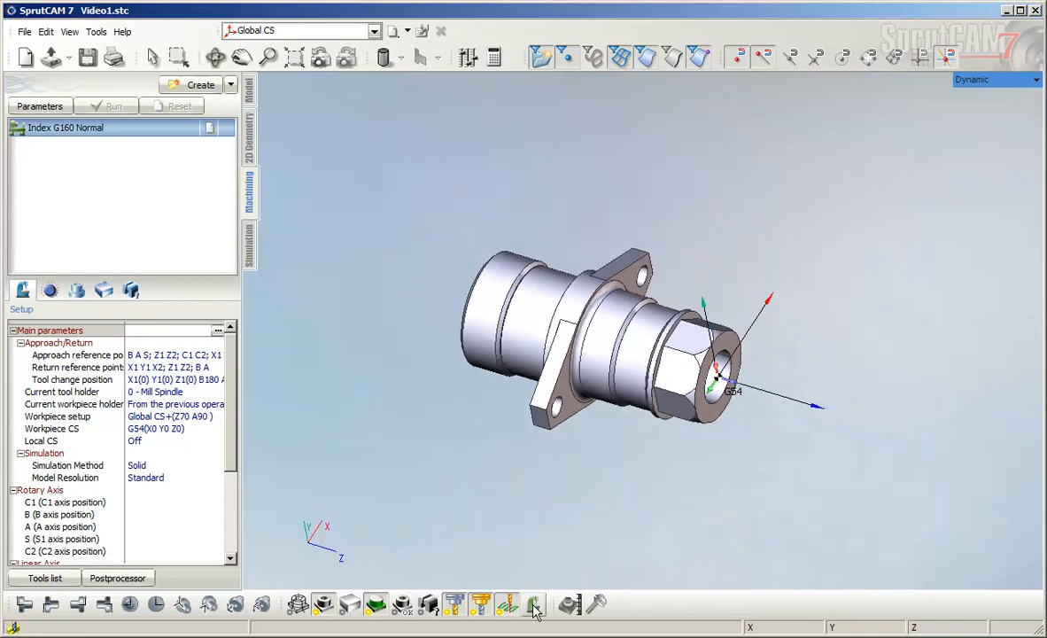
click(535, 605)
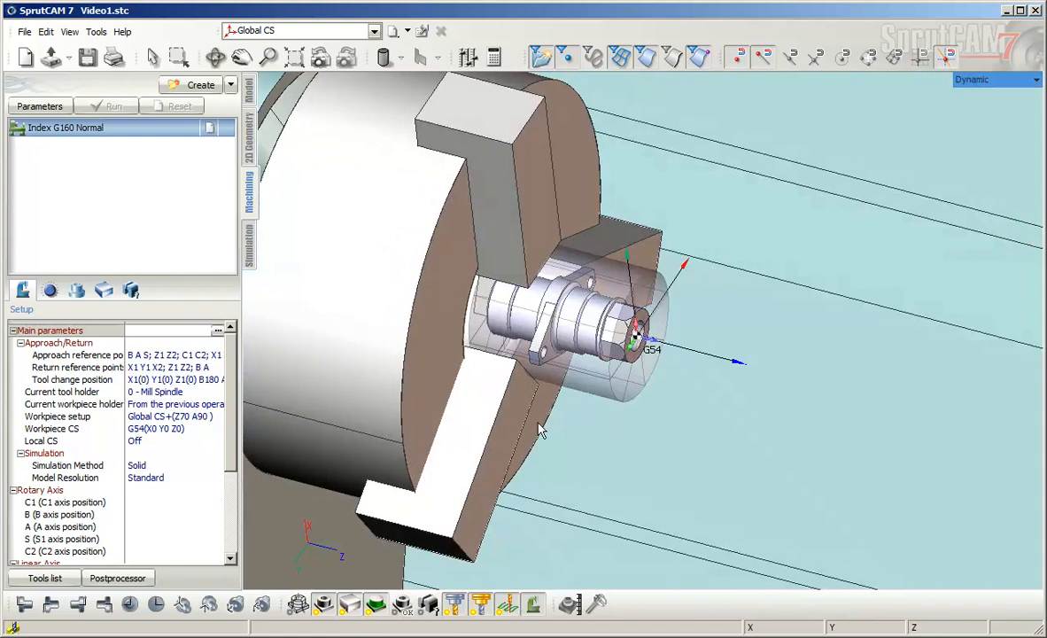
Create a Lathe Contouring operation from the Finishing category after the Index G160 setup
drag(540, 431, 611, 404)
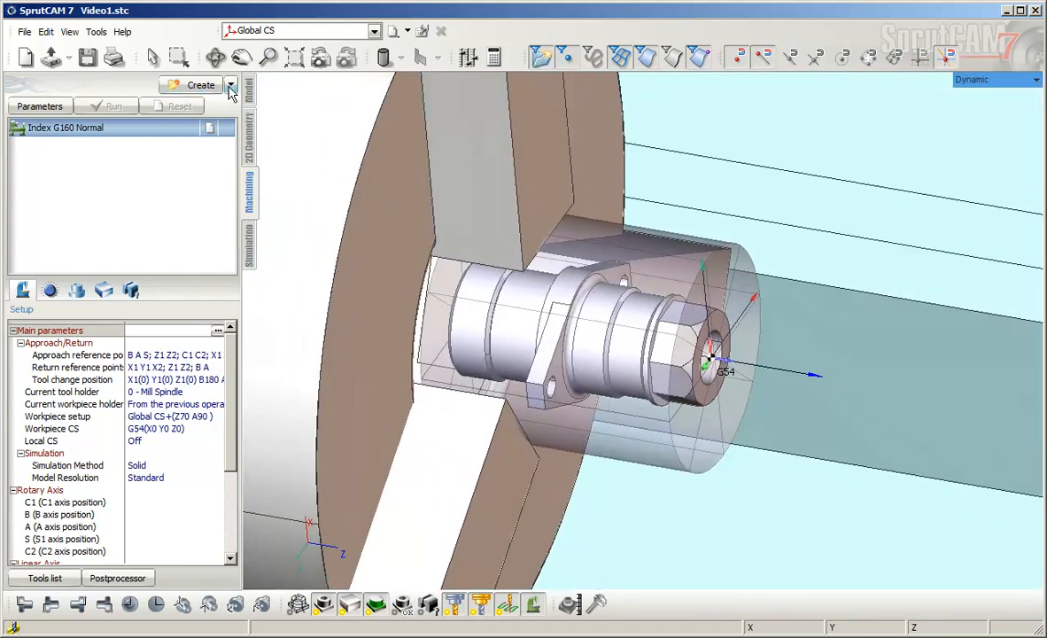
click(231, 85)
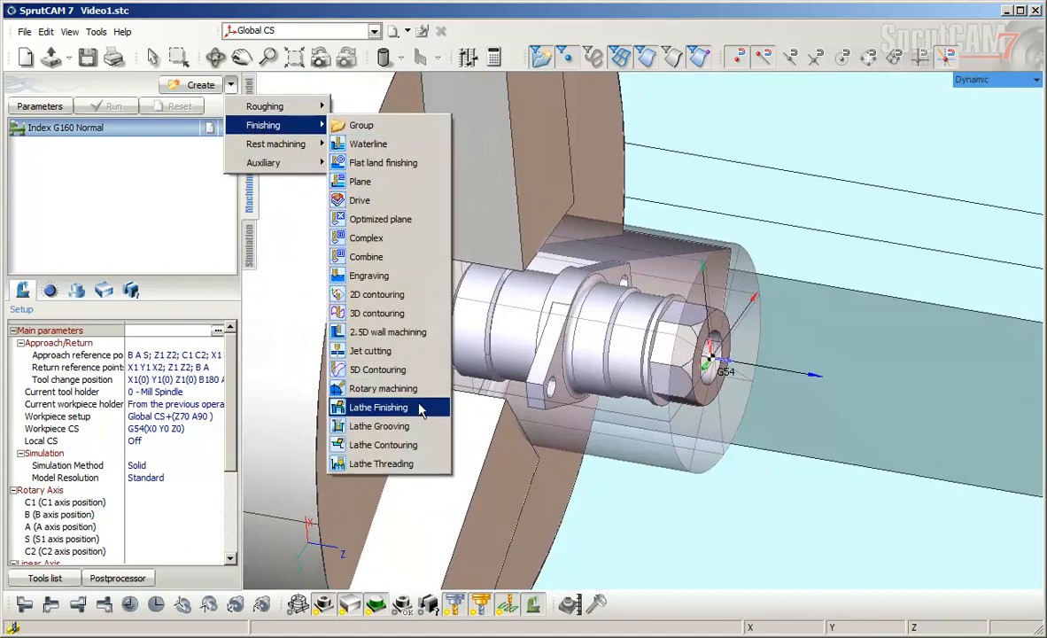
mouse_move(411, 443)
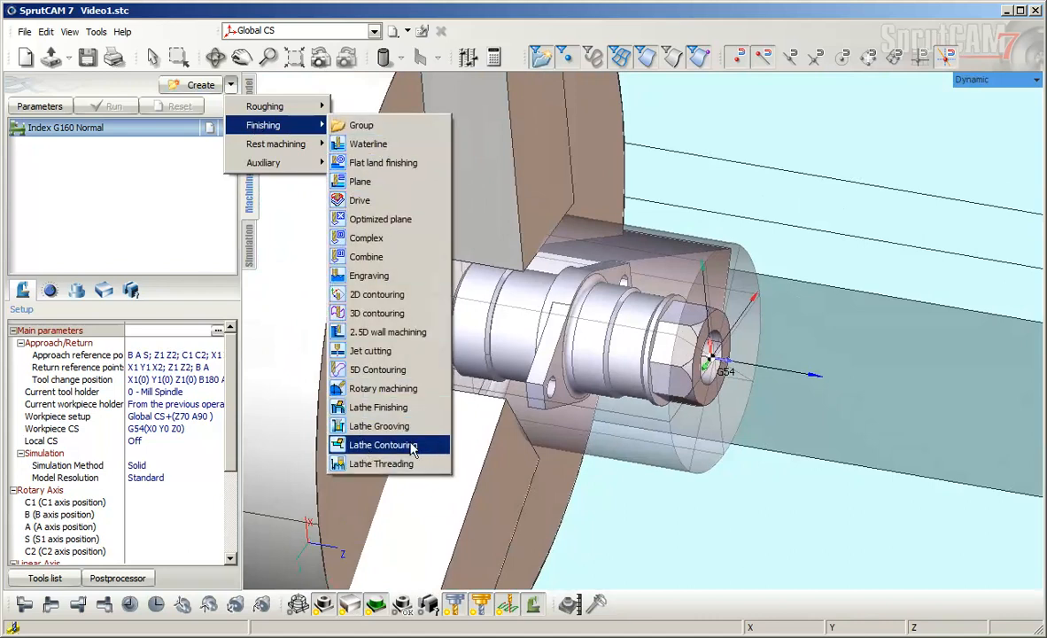
click(383, 443)
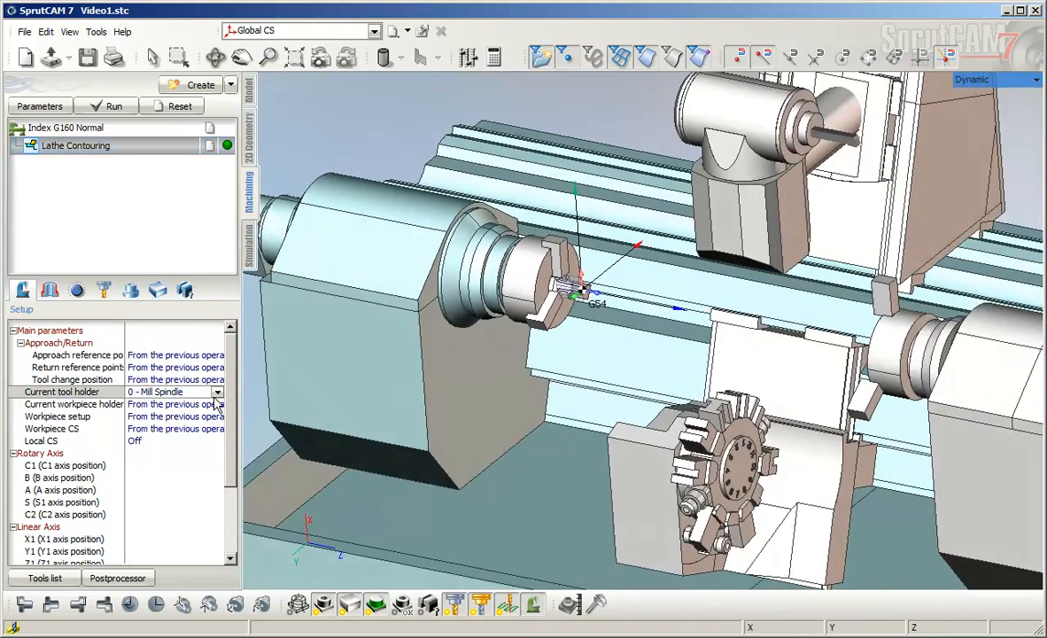
Set the current tool holder to '1 - Left lathe OD tool' and show the job assignment list
click(216, 391)
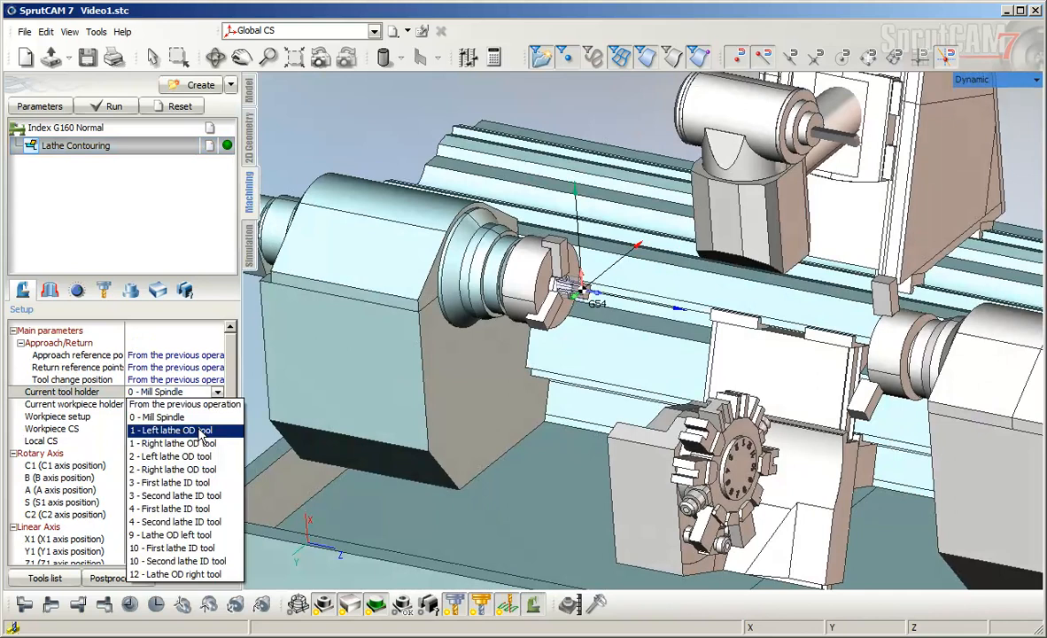
click(170, 430)
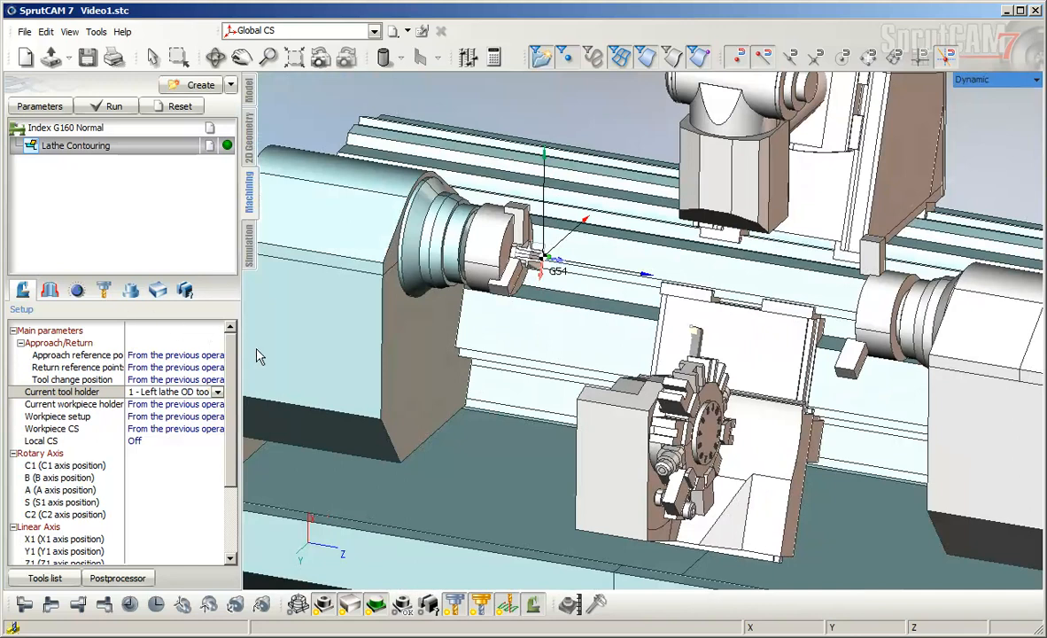
mouse_move(425, 400)
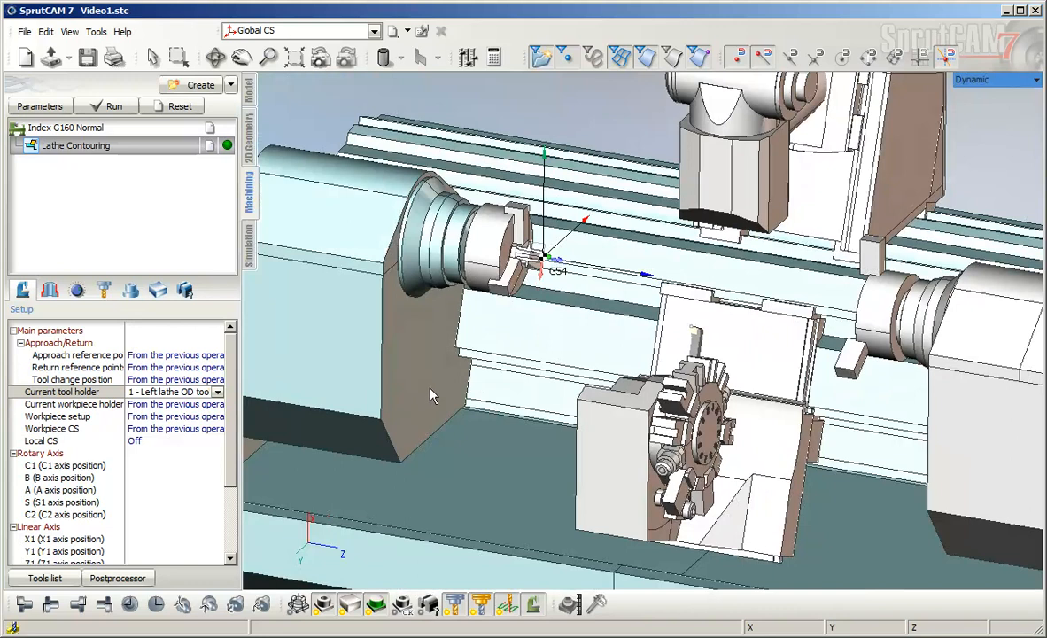
mouse_move(450, 394)
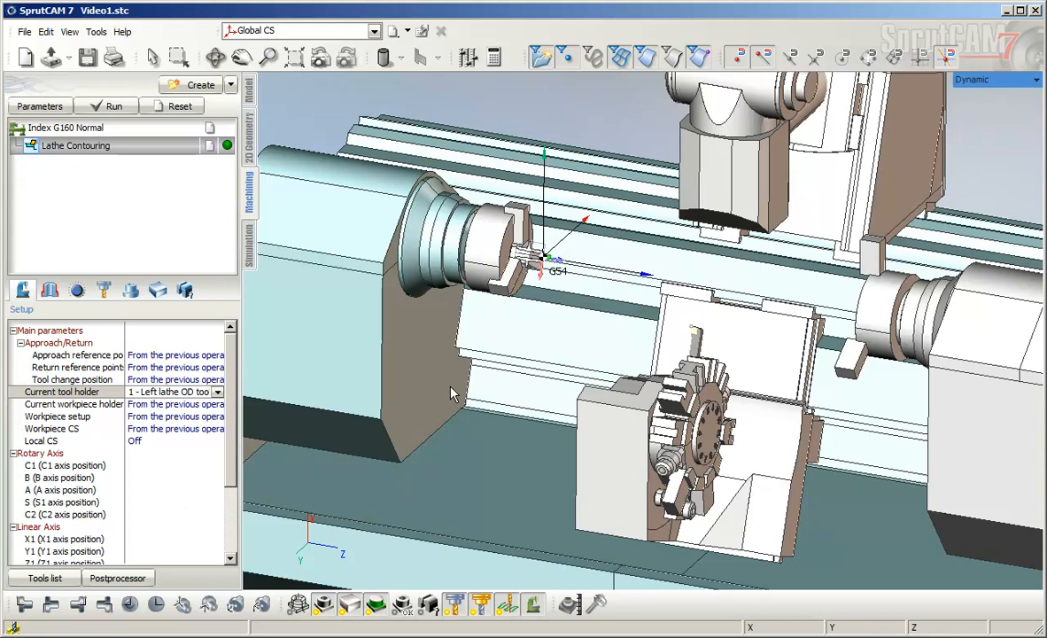
mouse_move(470, 387)
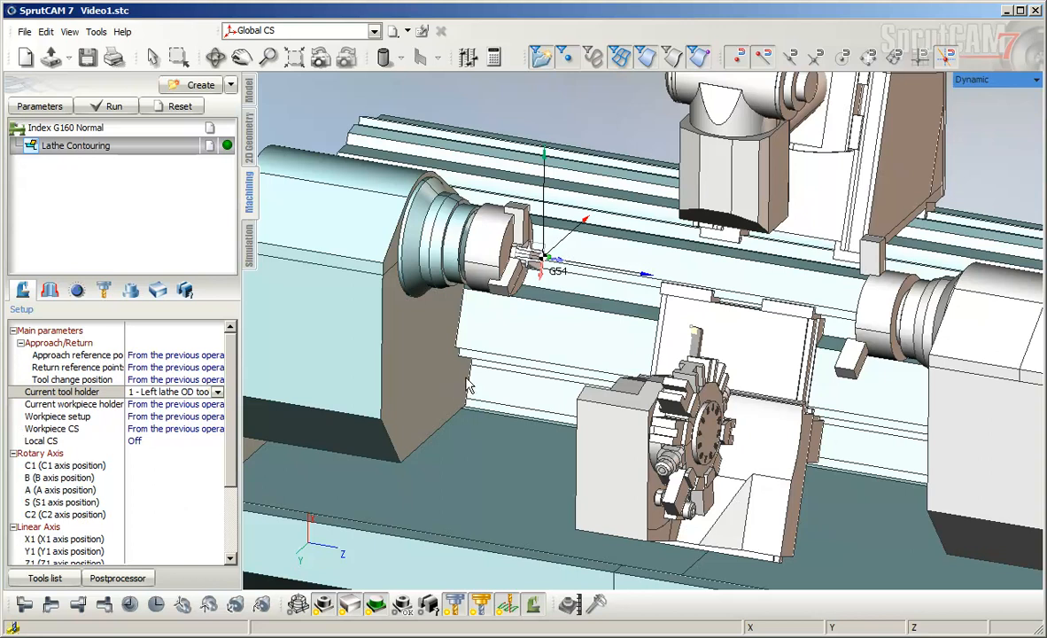
mouse_move(472, 387)
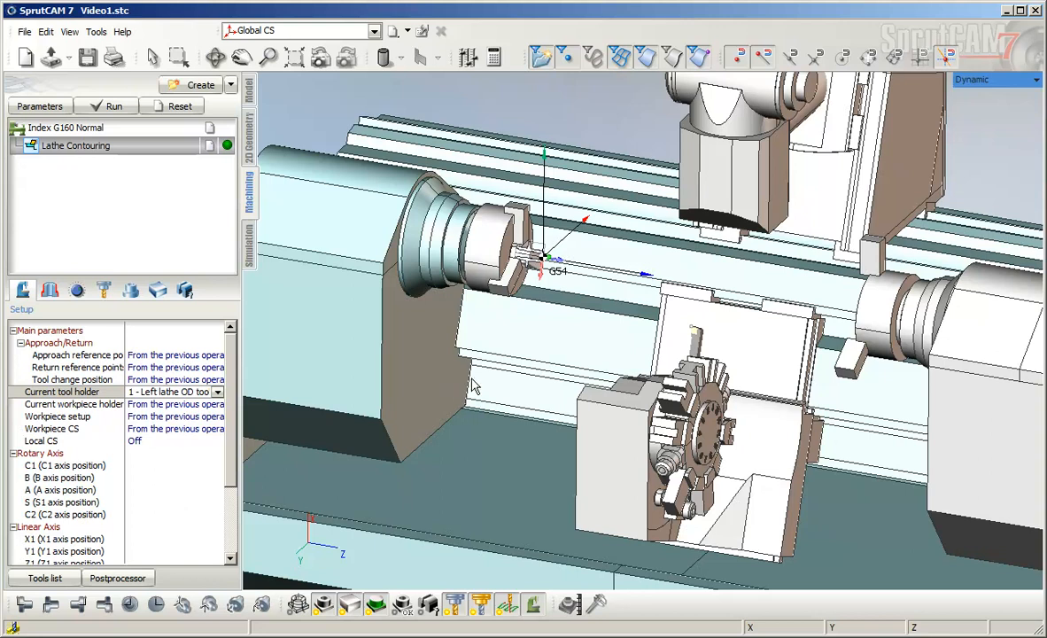
mouse_move(486, 372)
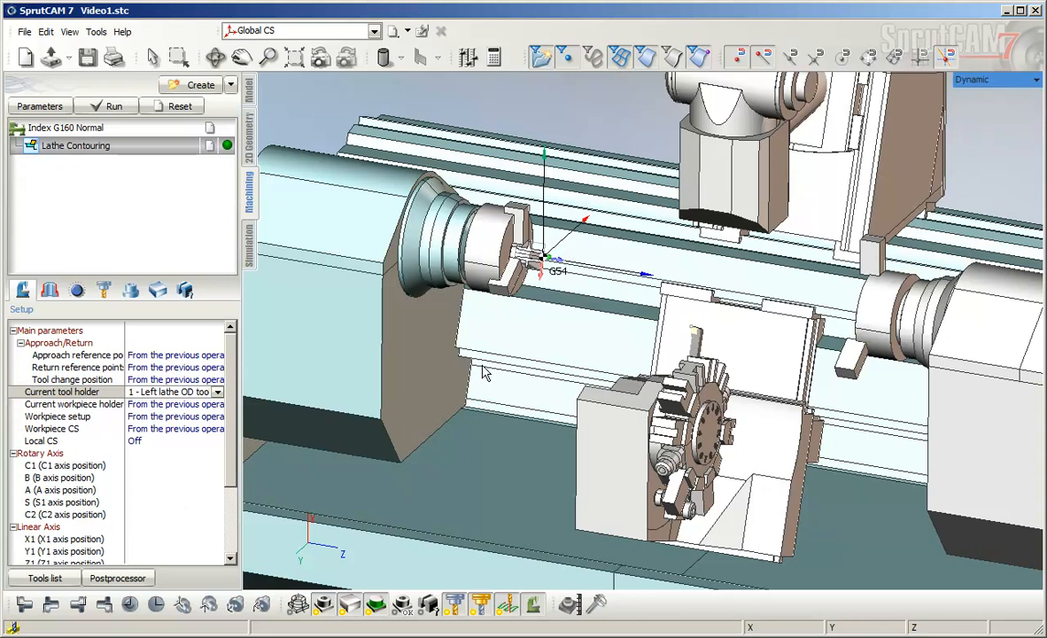
mouse_move(486, 376)
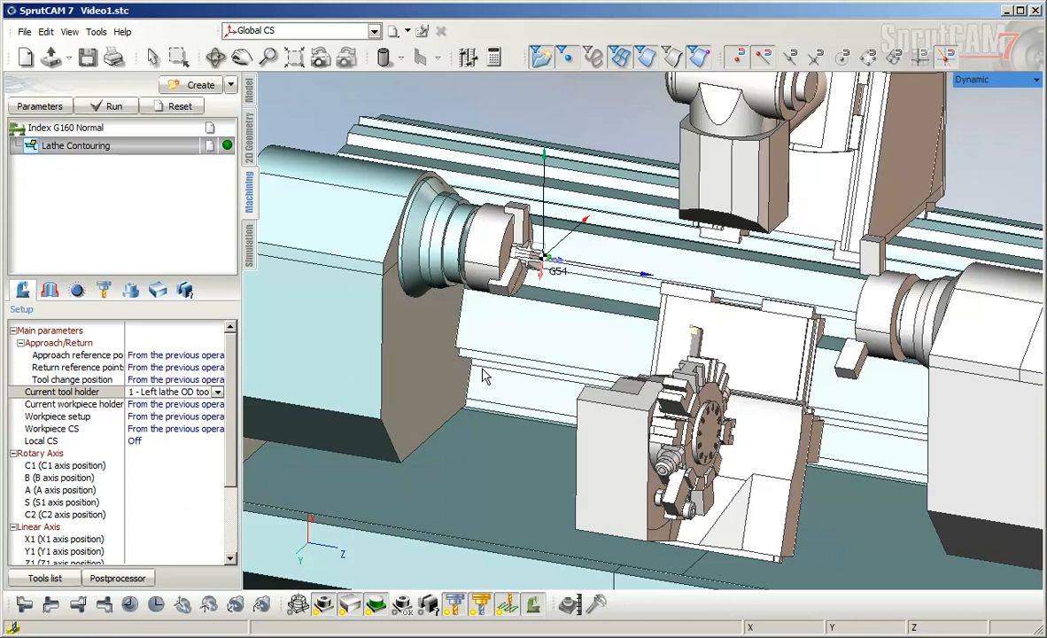
click(50, 290)
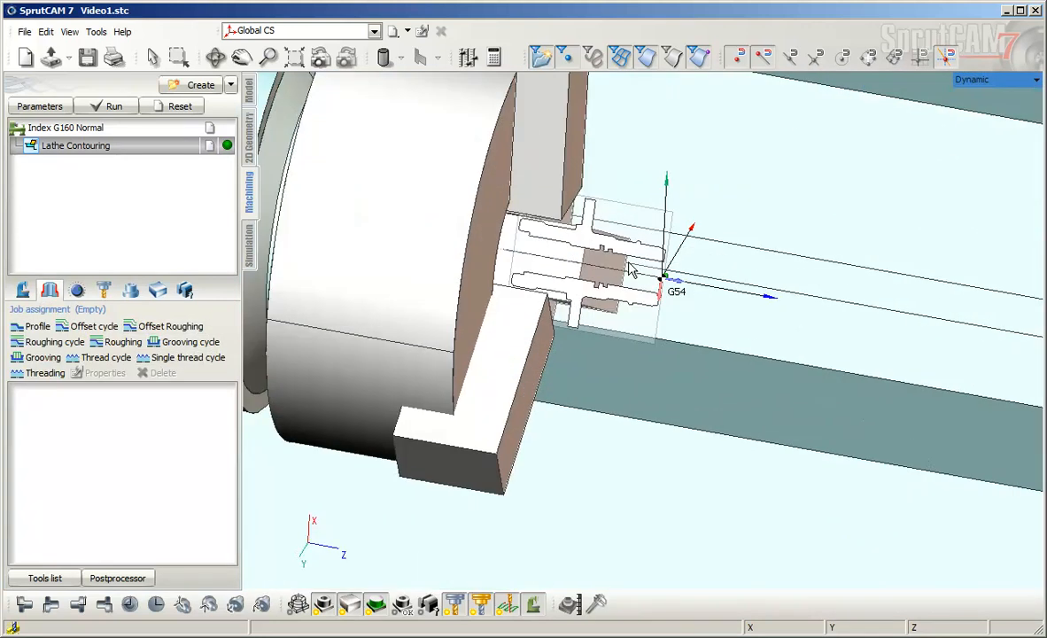
drag(634, 270, 617, 351)
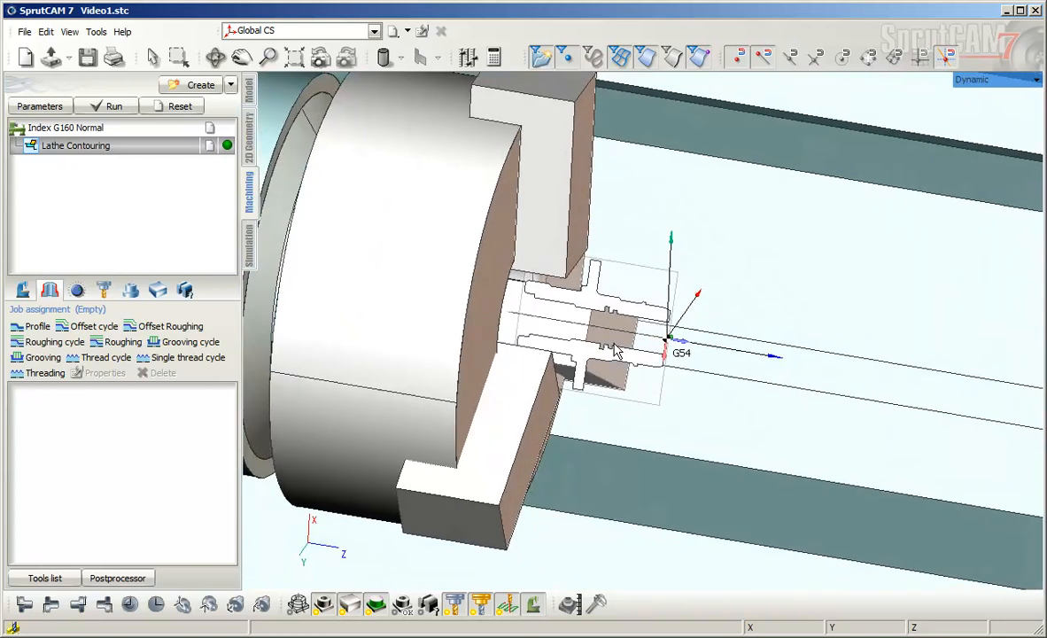
mouse_move(511, 500)
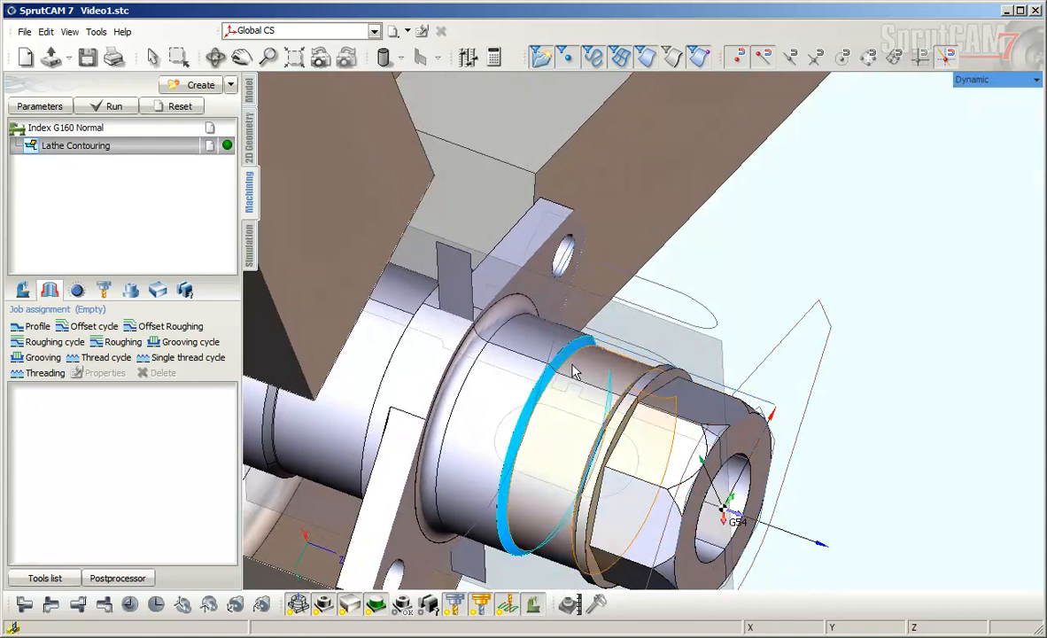
drag(574, 372, 683, 422)
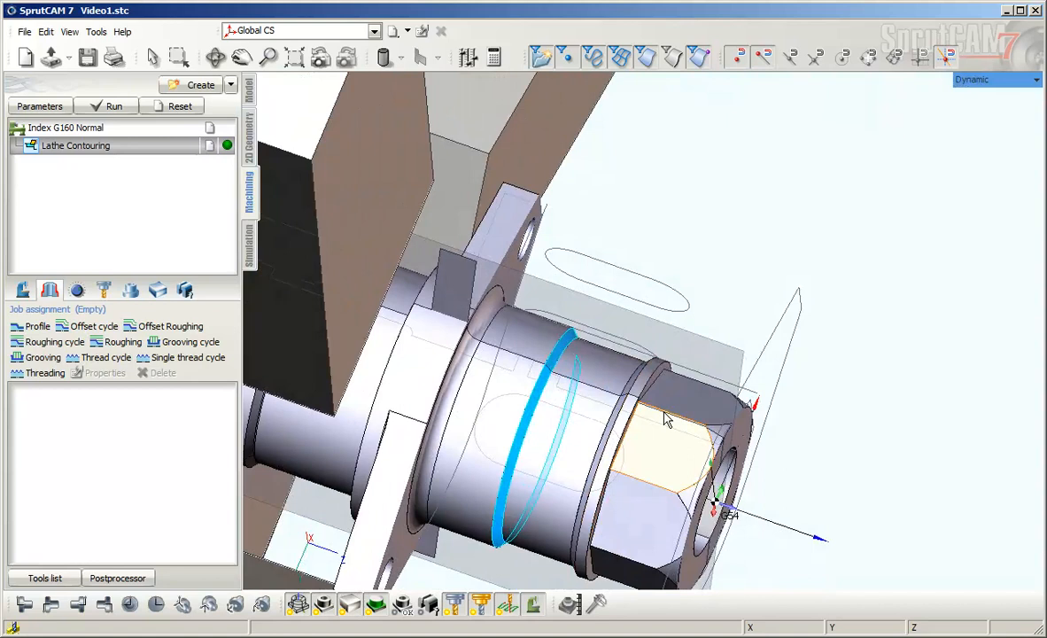
mouse_move(666, 418)
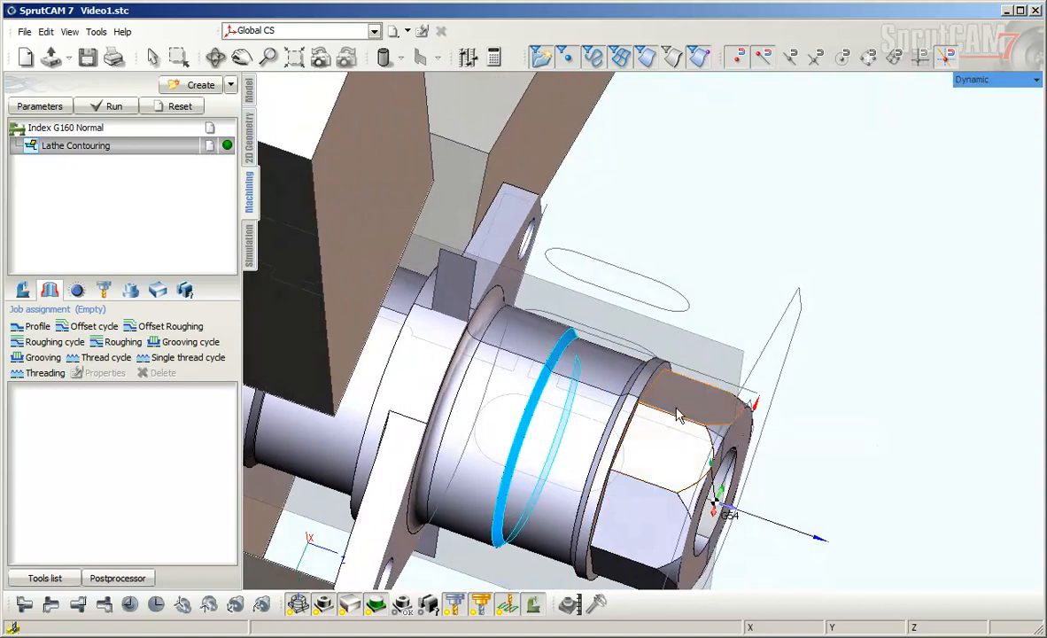
drag(677, 416, 652, 411)
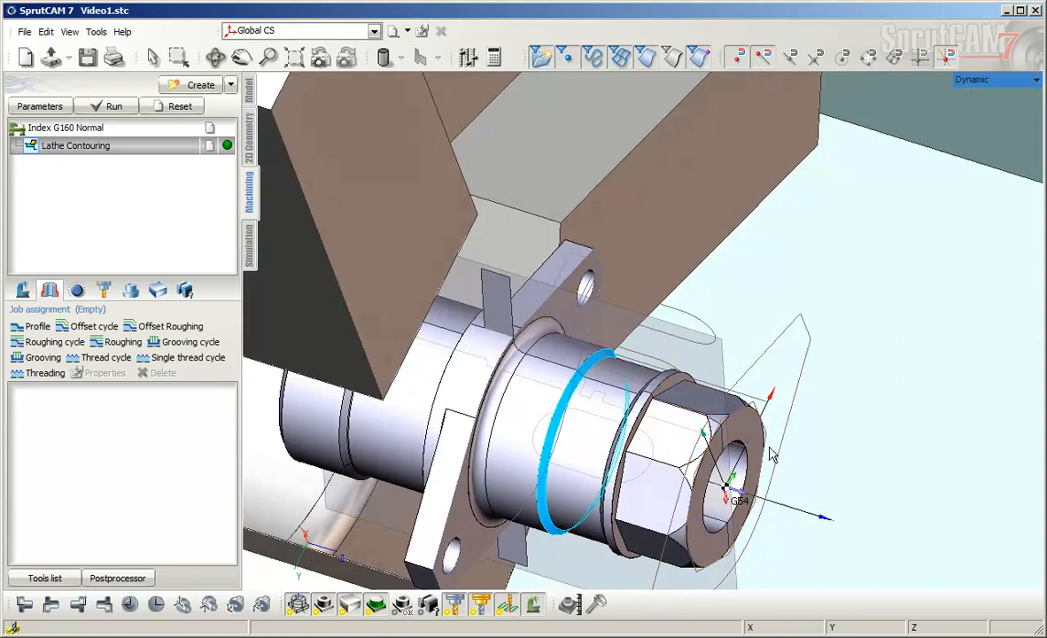
mouse_move(778, 452)
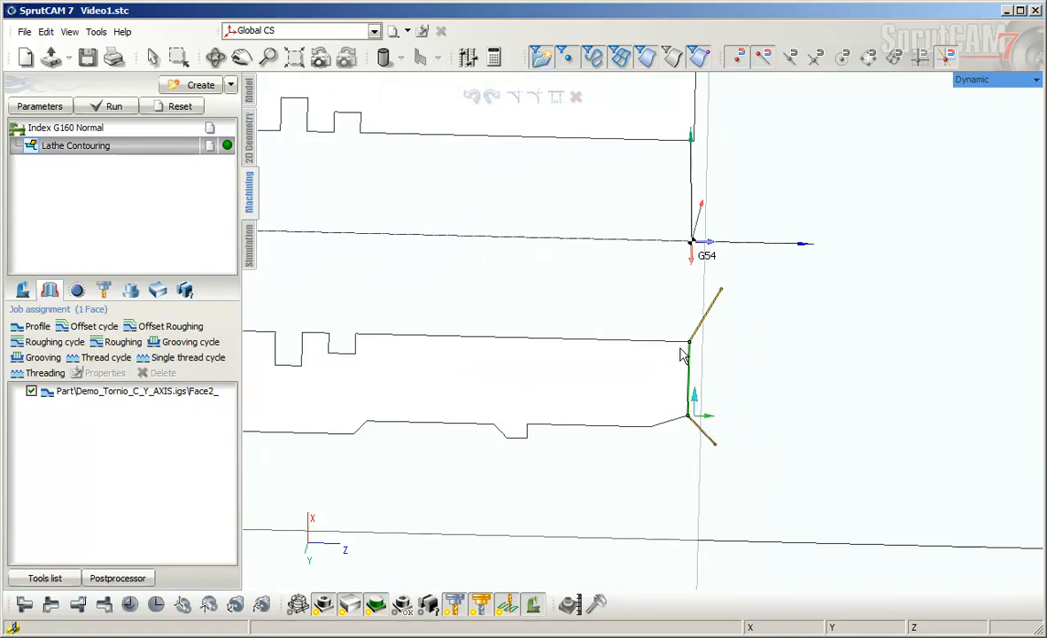
mouse_move(698, 347)
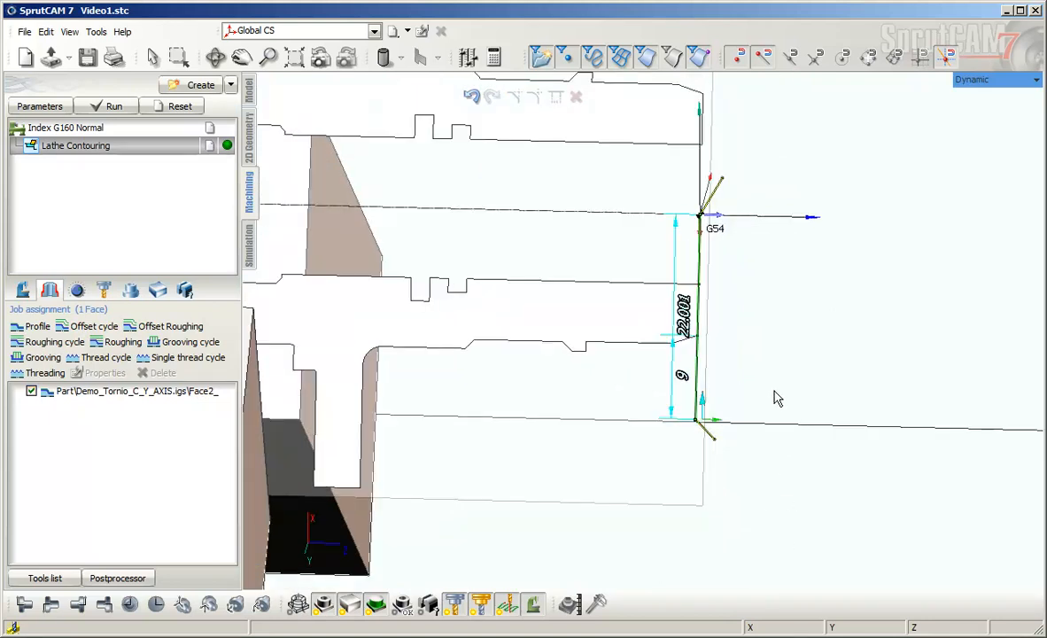
Assign the front face boundary to the job and set its length dimension to 19
click(698, 390)
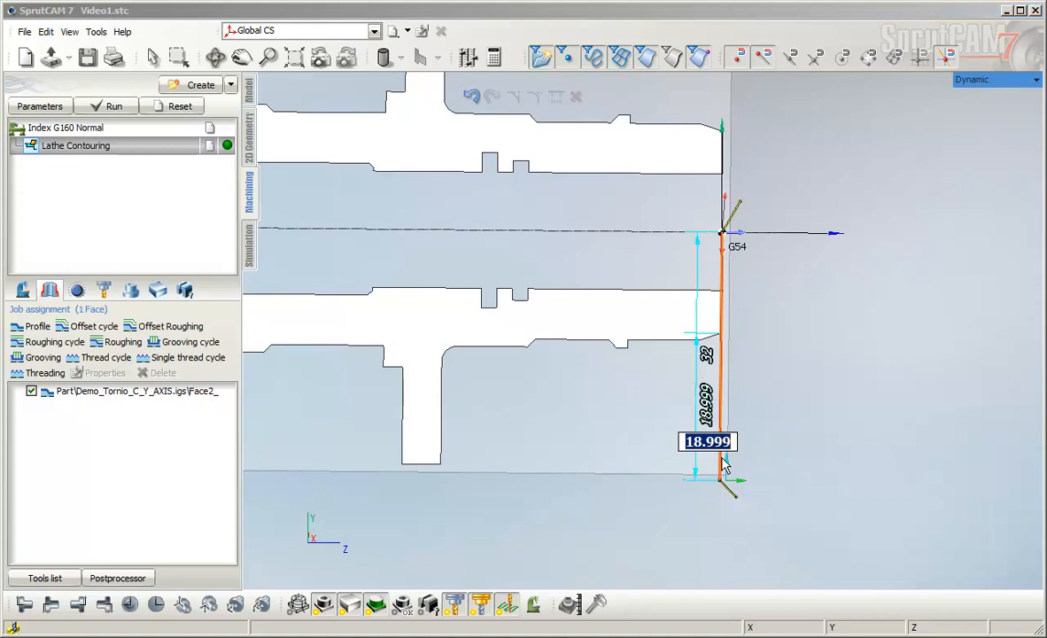
text(19)
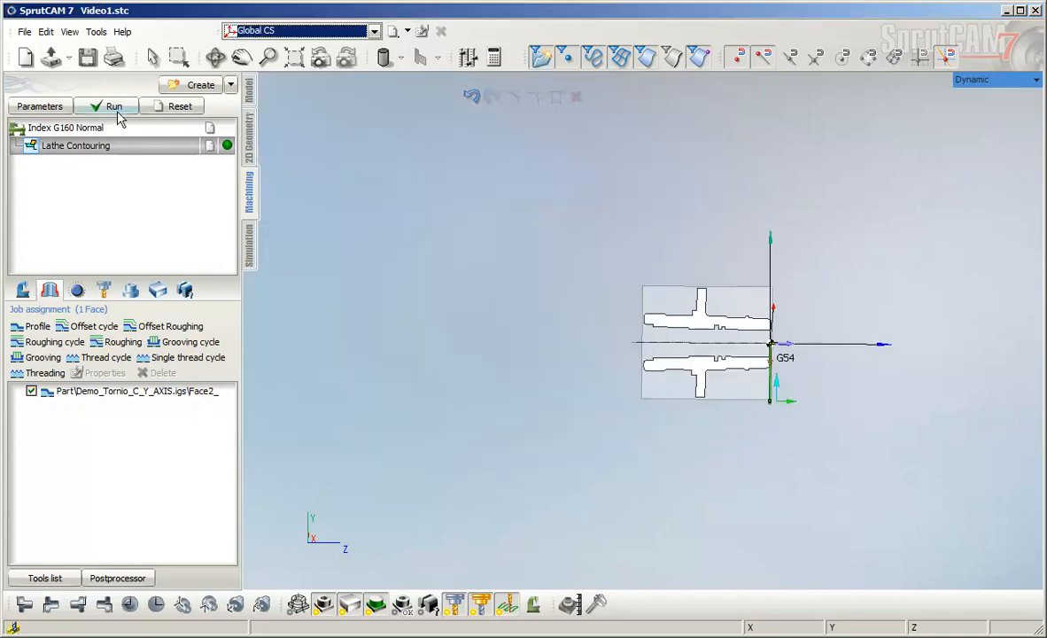
Run the operation to compute the contouring toolpath along the end face
click(114, 106)
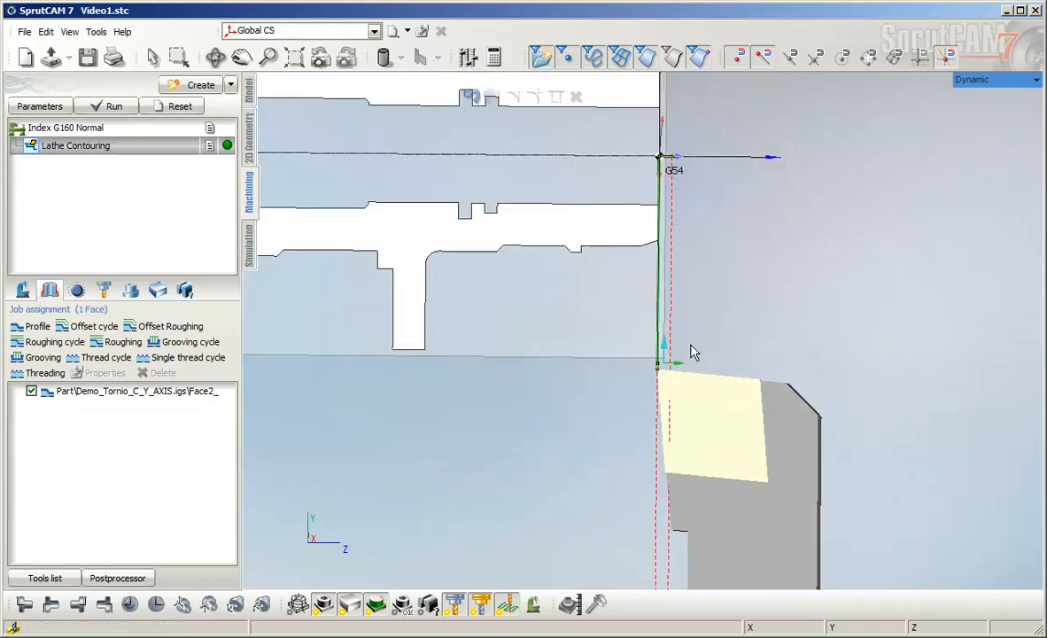
mouse_move(720, 371)
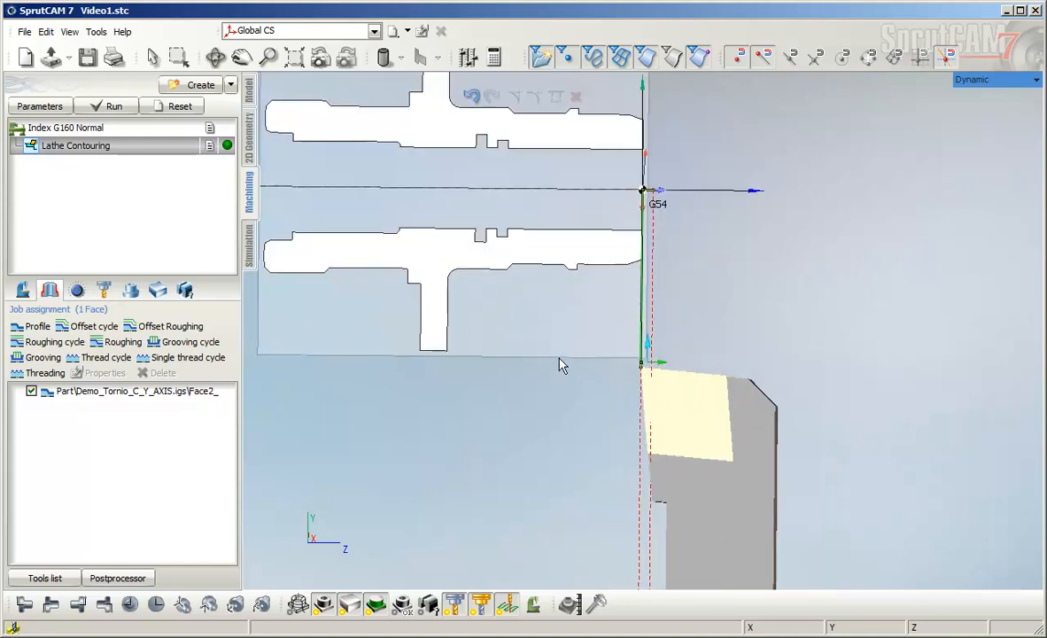
mouse_move(578, 394)
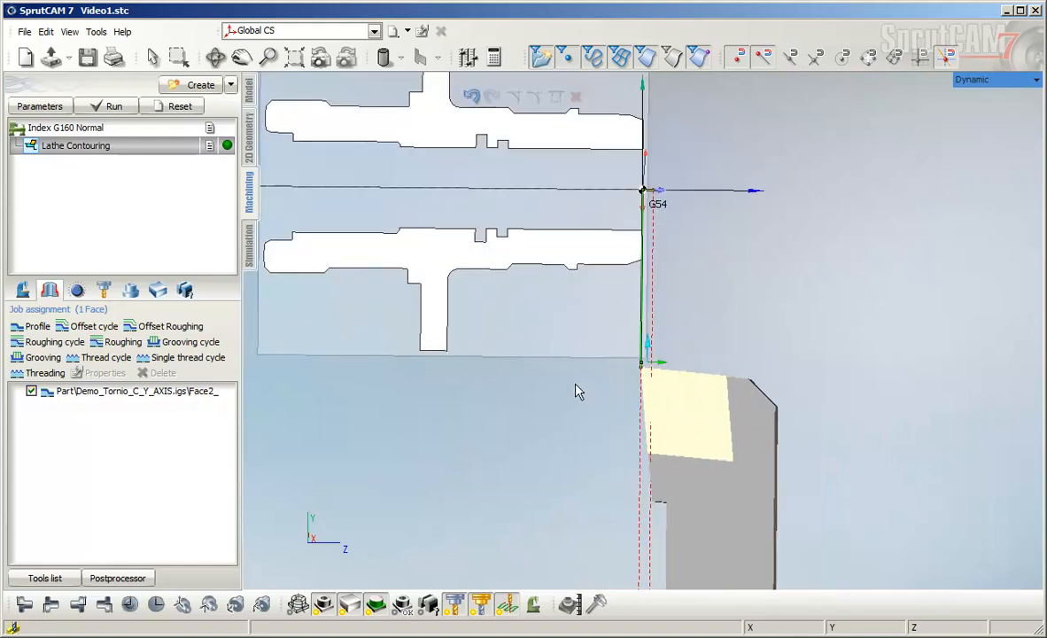
mouse_move(634, 420)
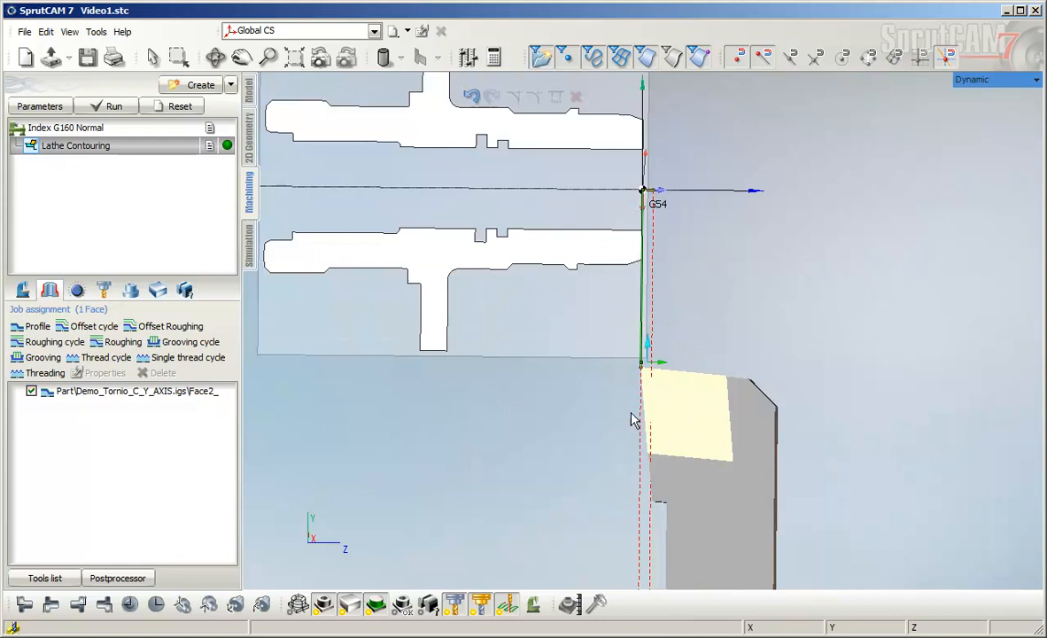
mouse_move(685, 188)
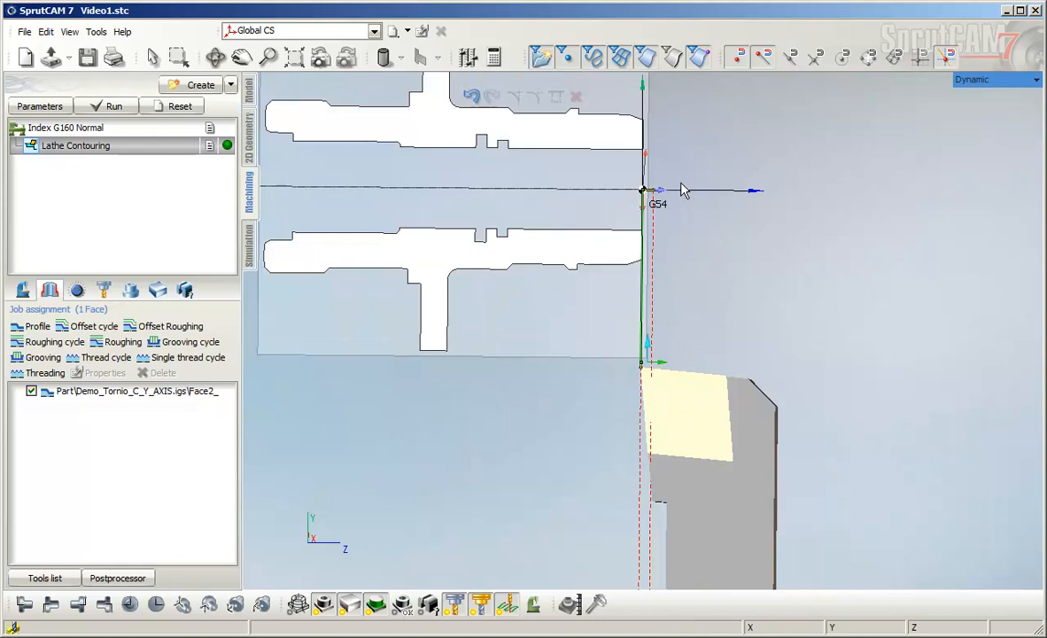
mouse_move(683, 403)
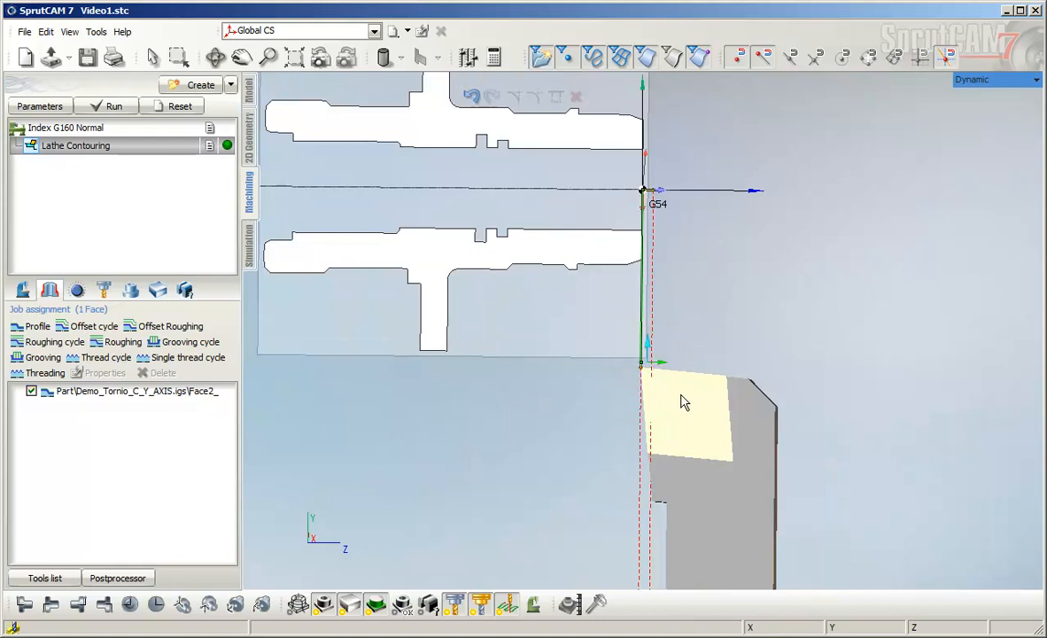
mouse_move(686, 440)
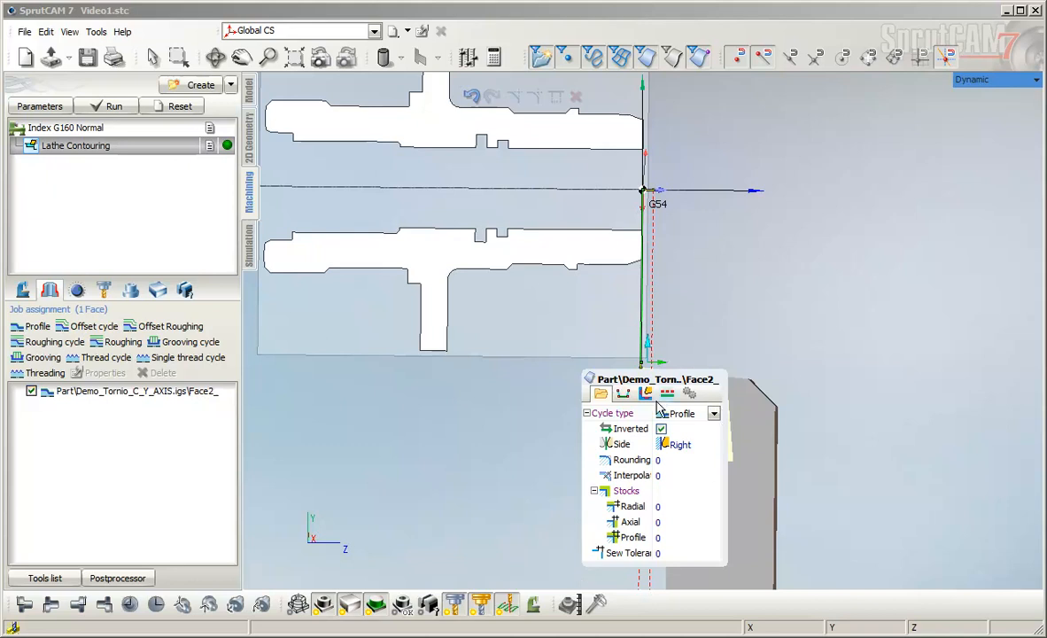
mouse_move(681, 446)
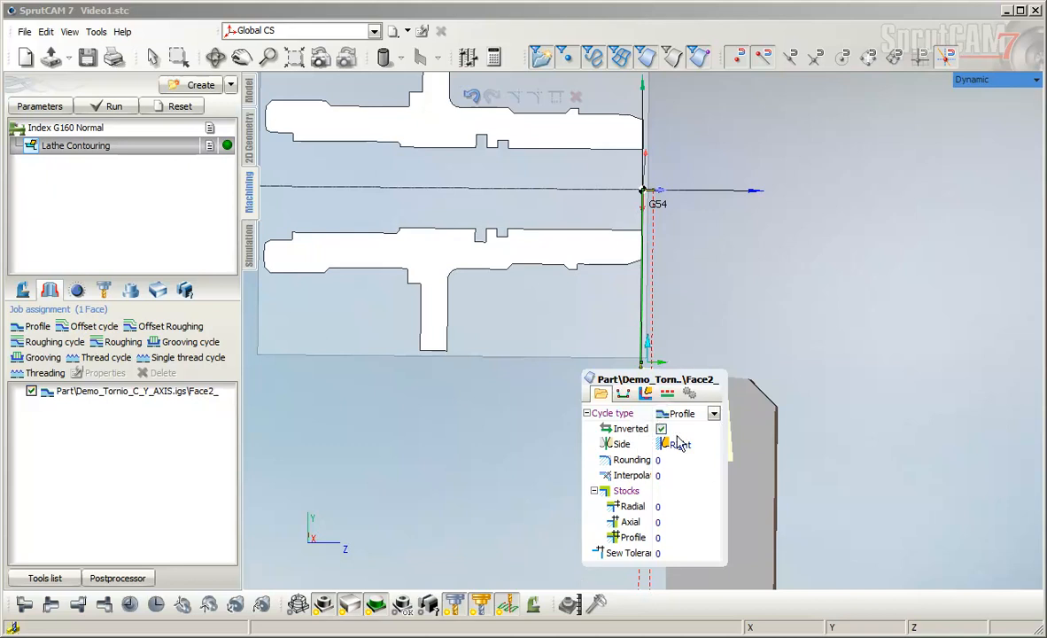
Make the face job a Roughing cycle with Radial direction and change its radial stock allowance
click(714, 413)
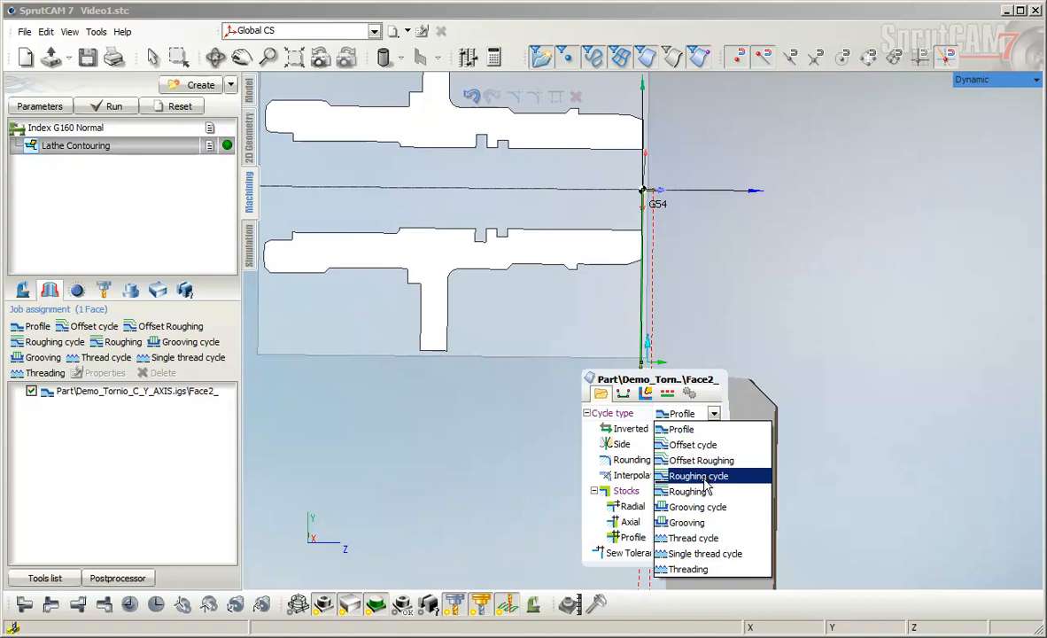
click(687, 493)
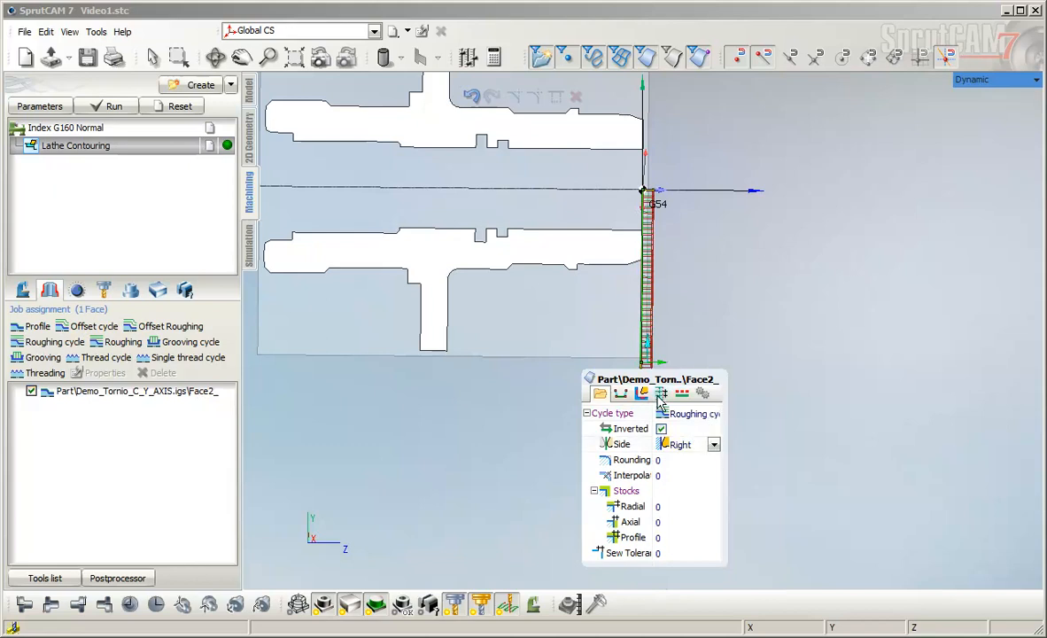
click(661, 393)
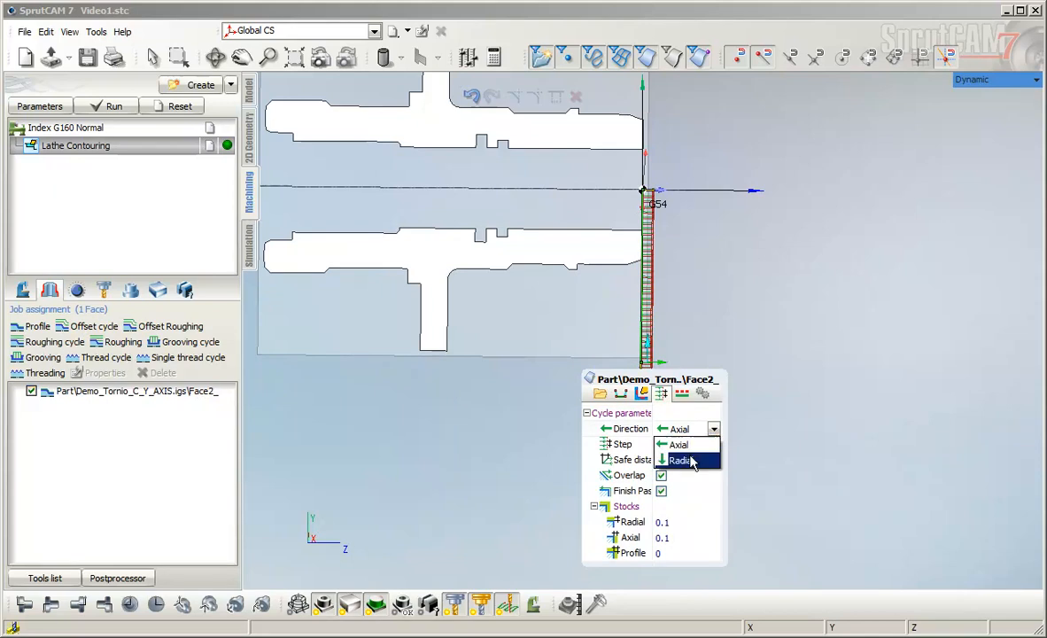
click(679, 461)
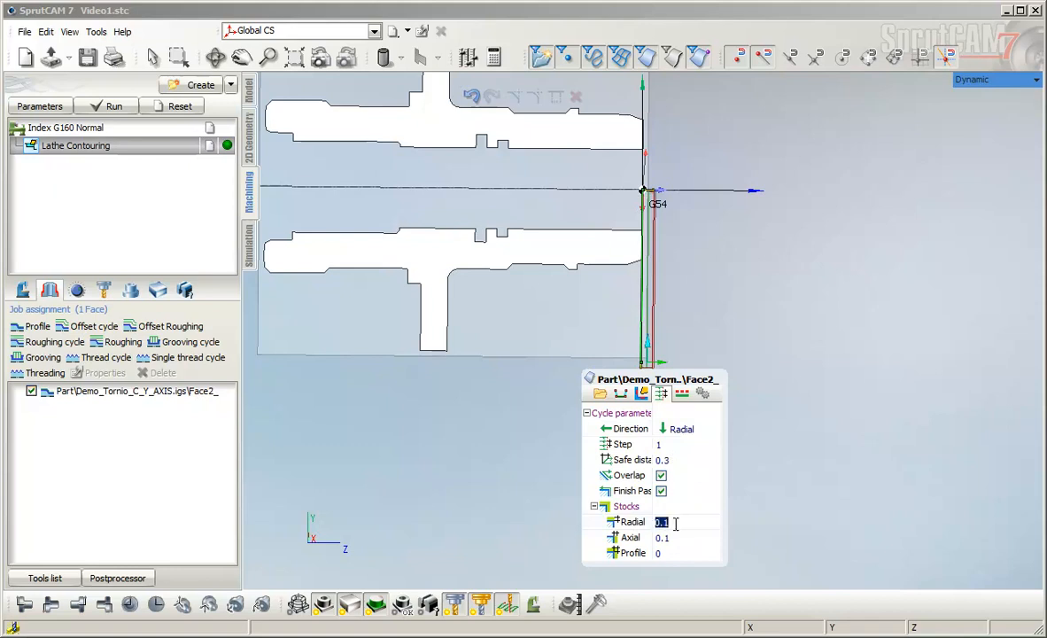
text(1)
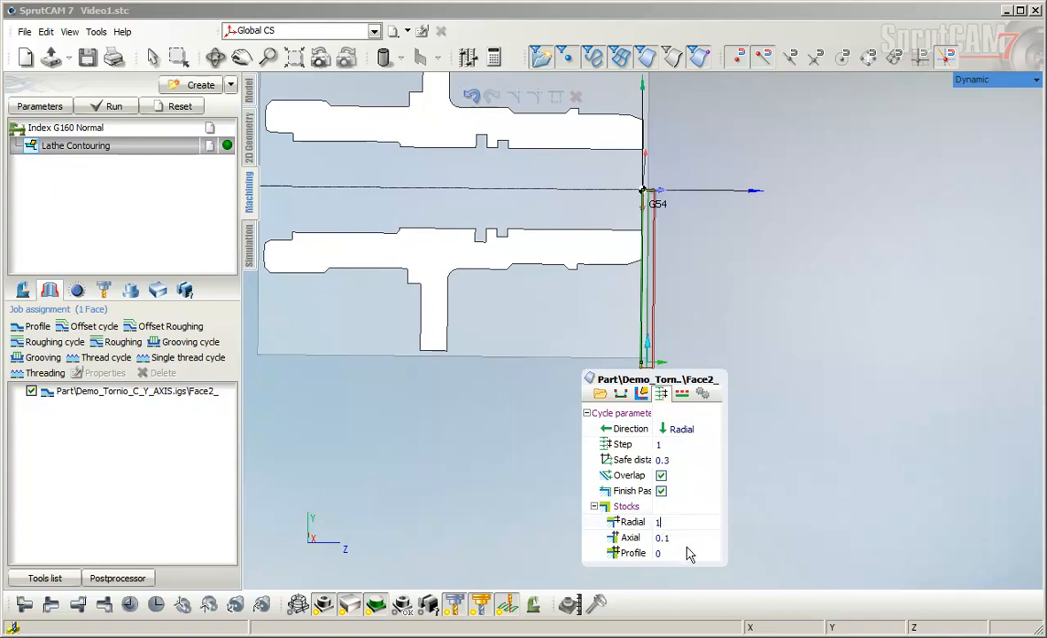
click(674, 521)
text(0)
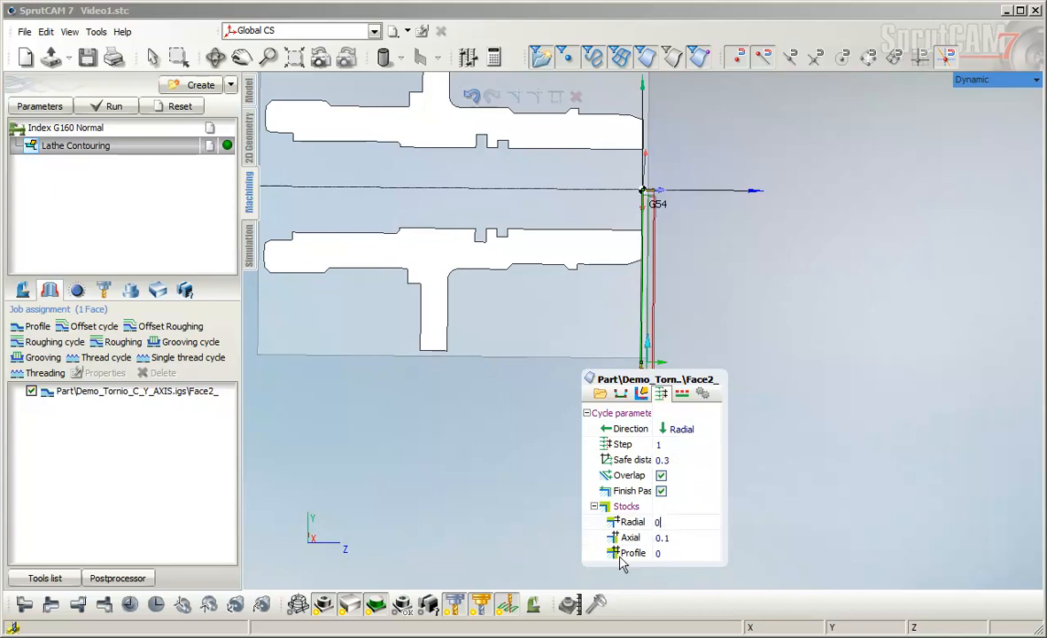
click(686, 539)
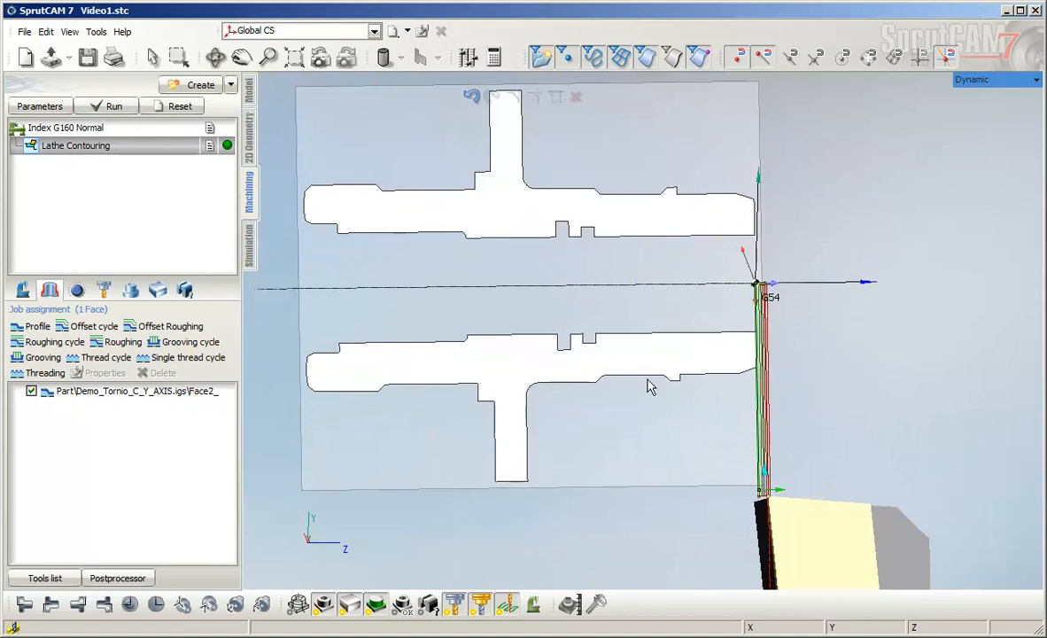
mouse_move(512, 411)
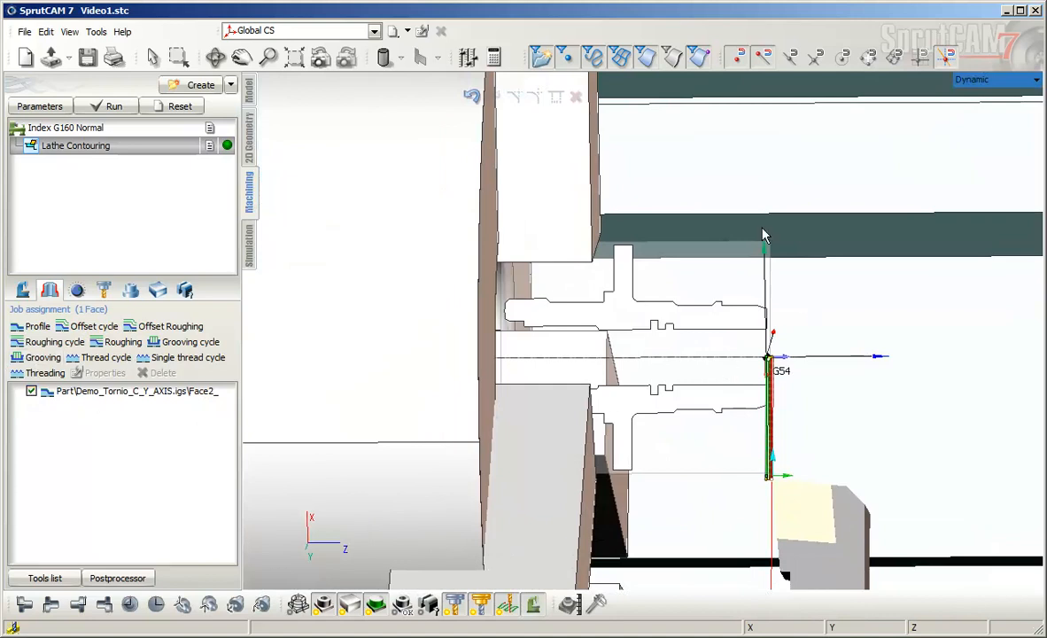
mouse_move(190, 461)
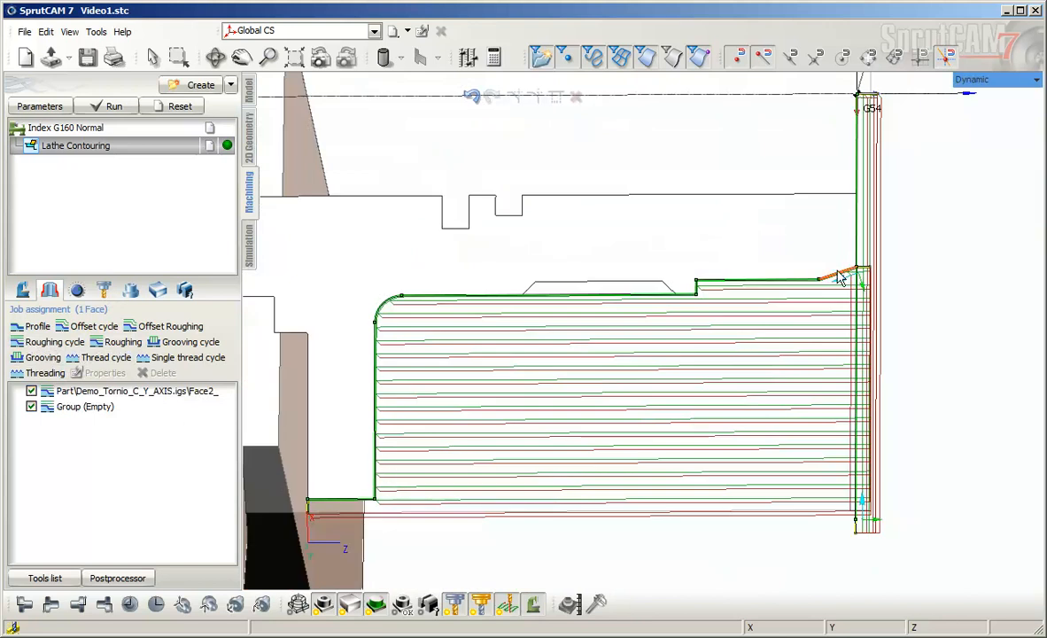
mouse_move(844, 285)
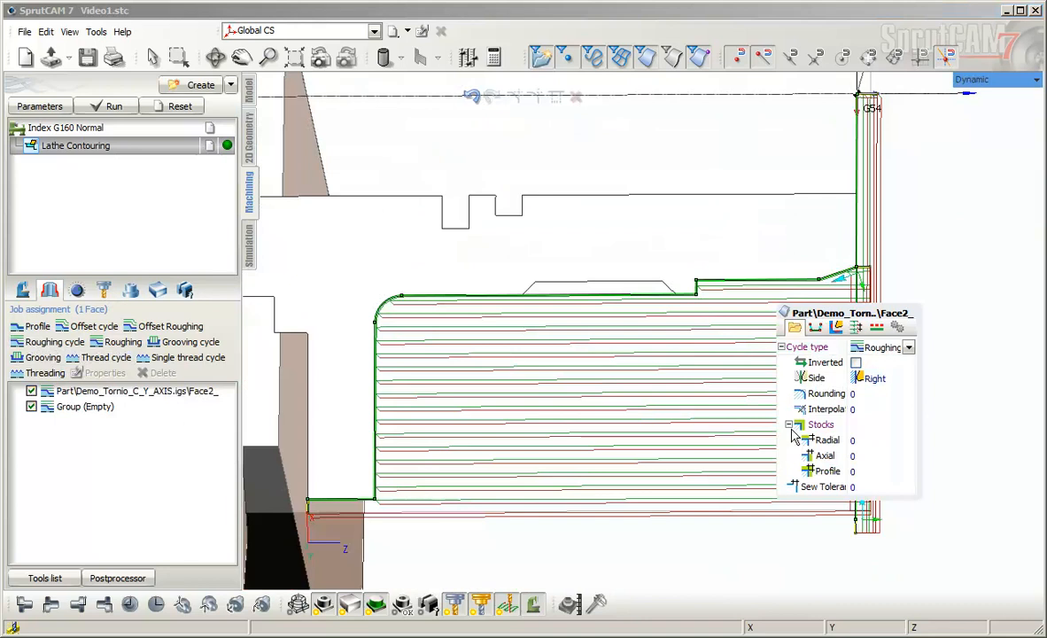
mouse_move(819, 422)
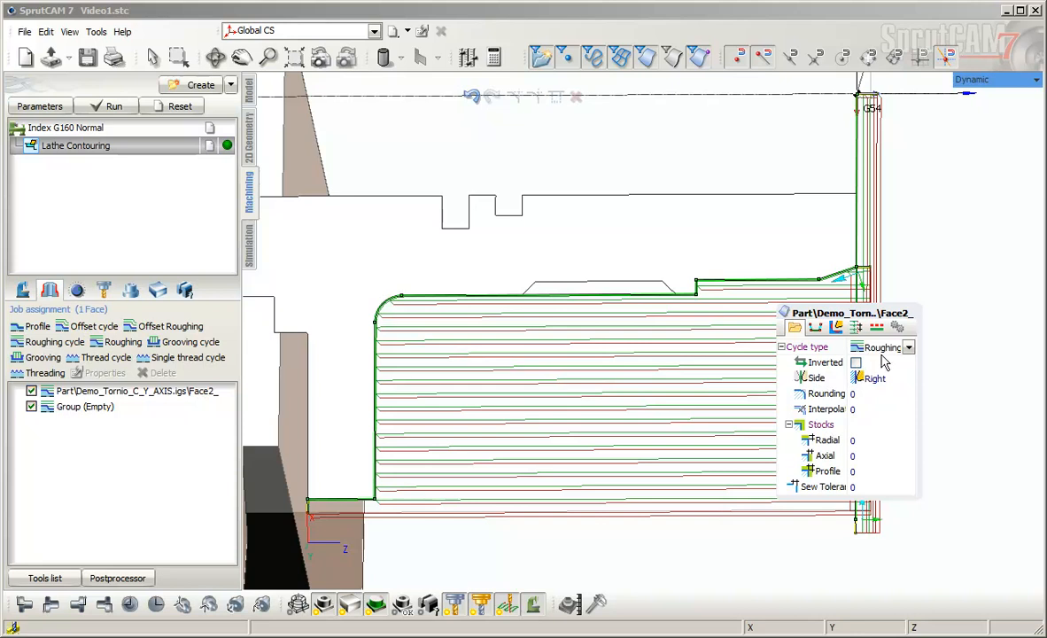
mouse_move(957, 405)
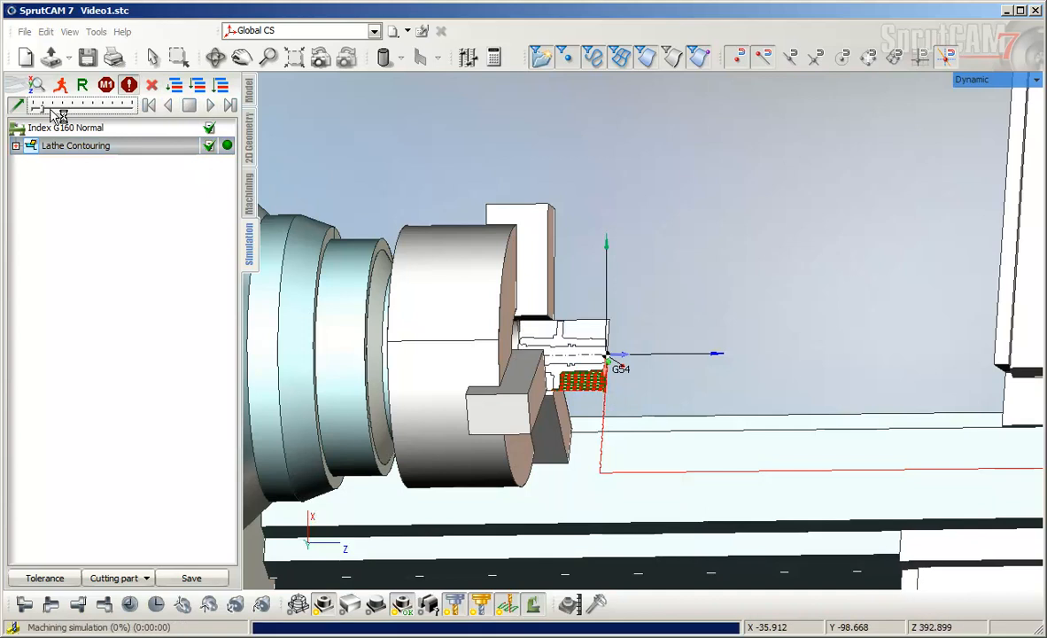
Play the machining simulation of the contouring operation on the lathe
click(209, 105)
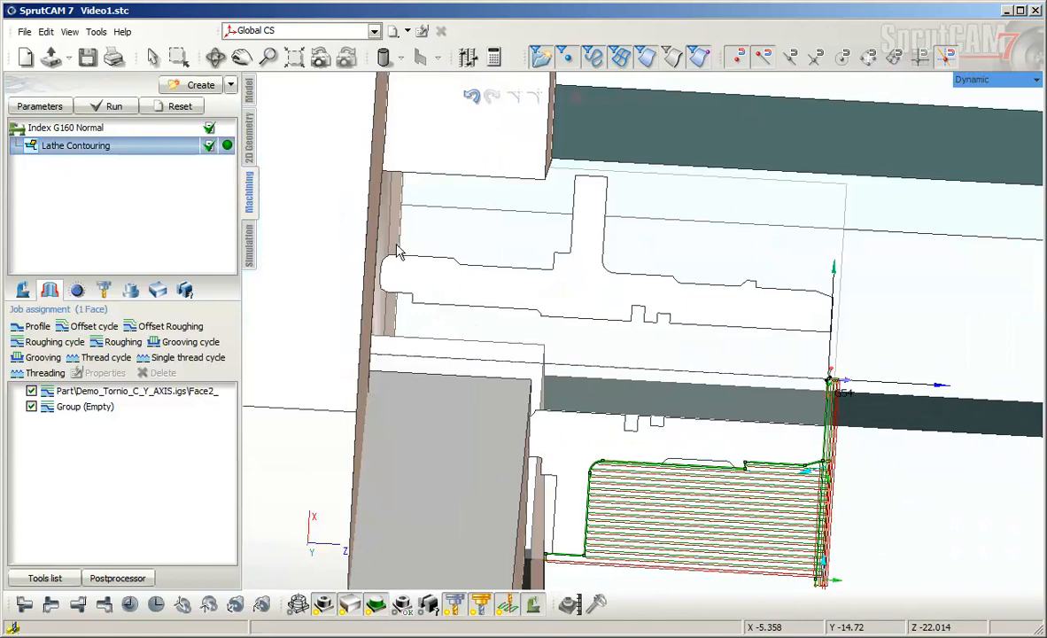
Bring up the Create list of operation categories to add another Lathe Contouring operation
click(230, 85)
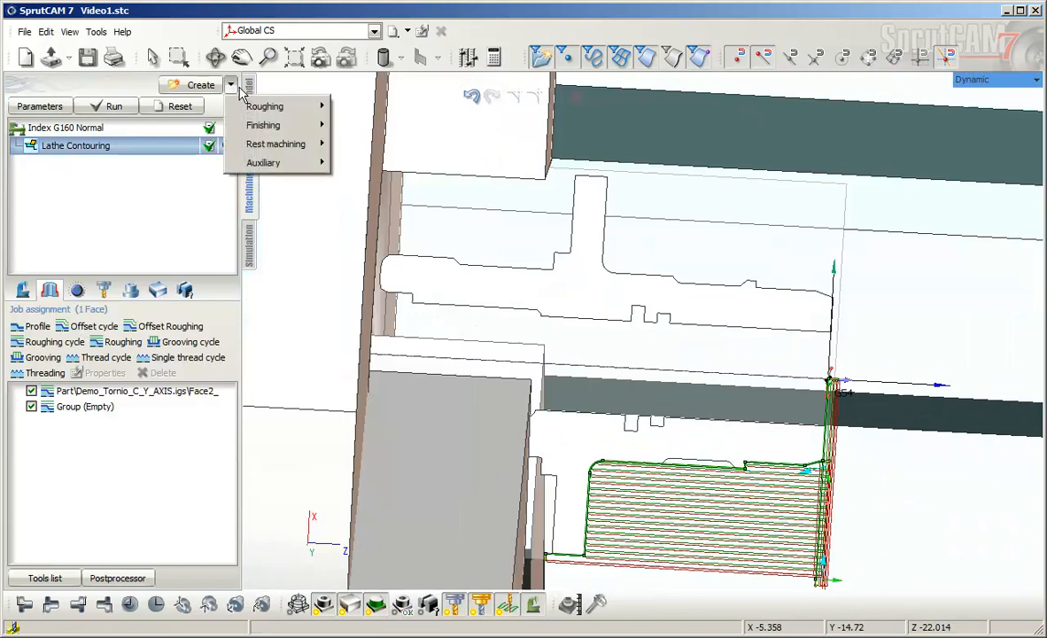
mouse_move(262, 124)
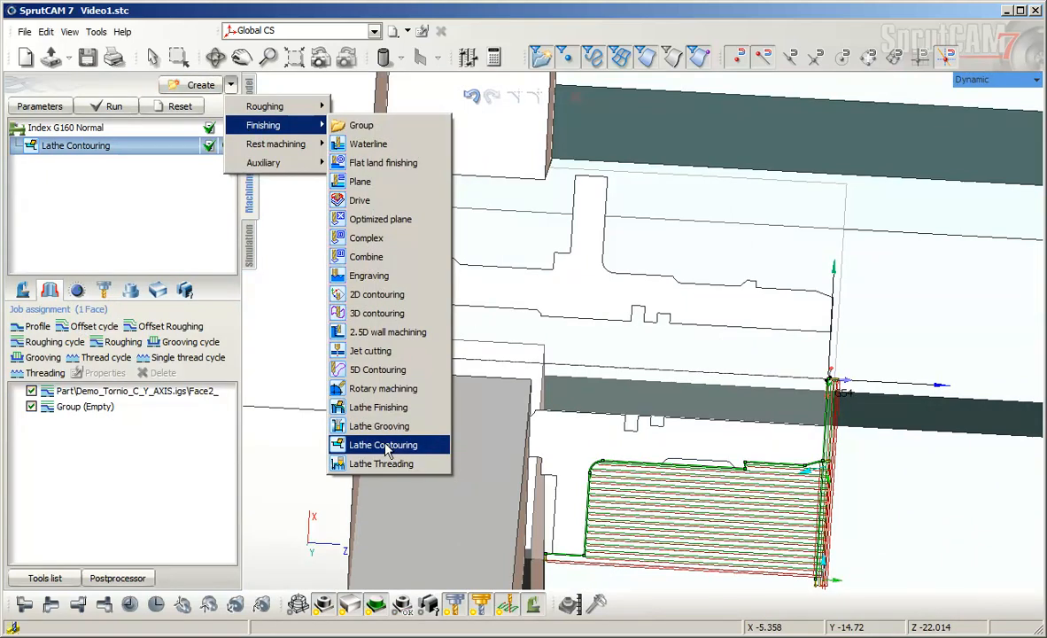